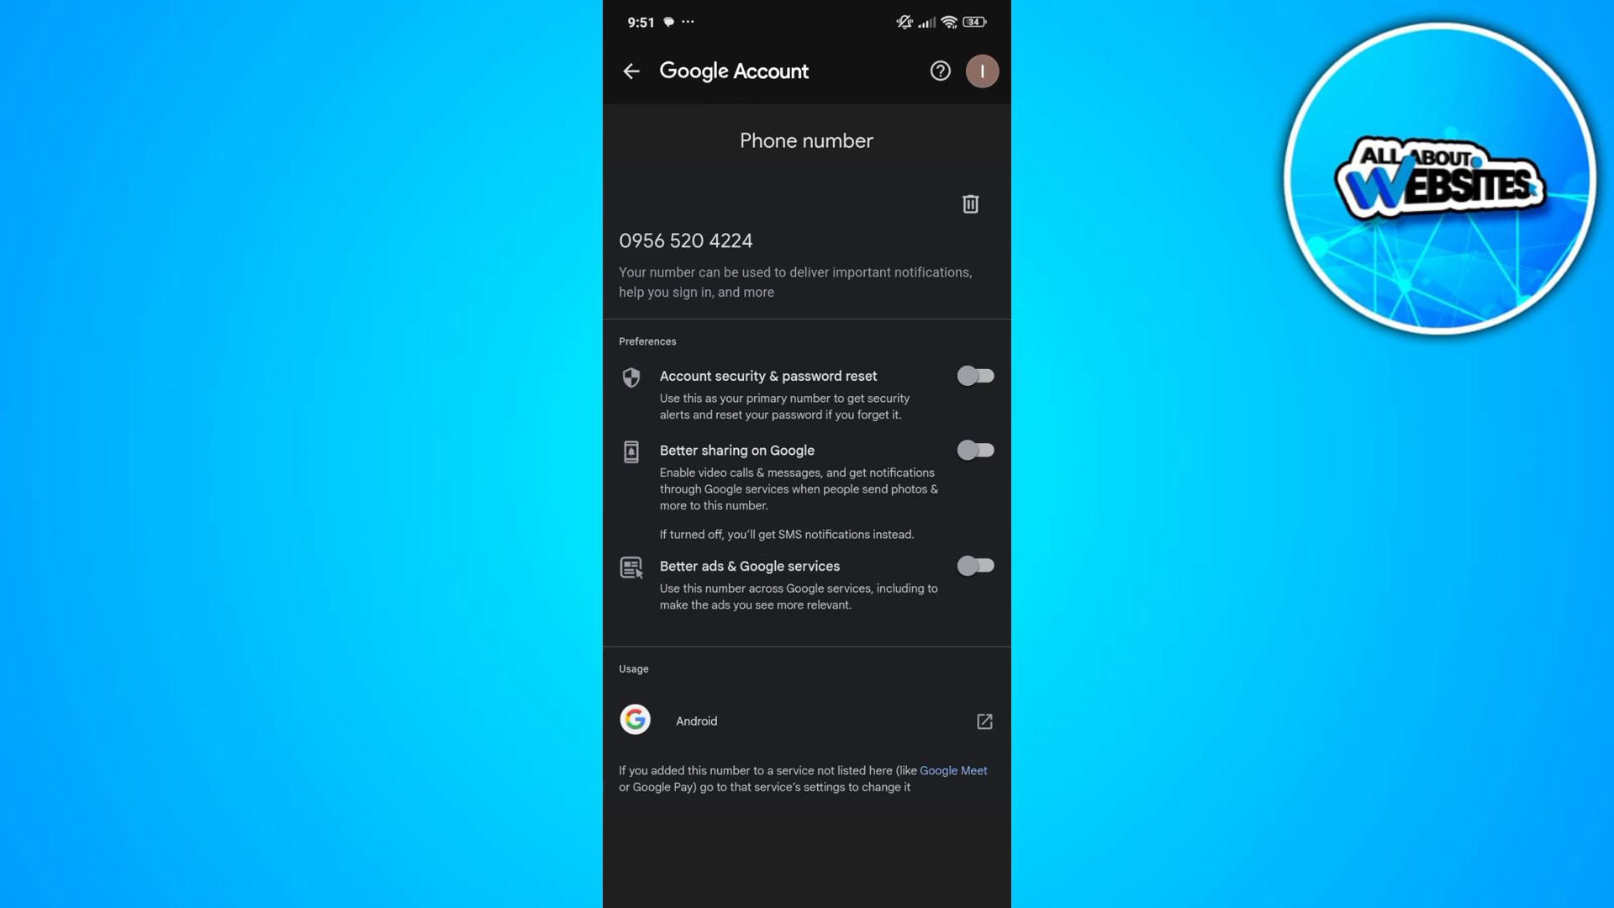
Step: Delete the phone number from the first account and confirm the removal
{"action": "left_click", "coordinate": [968, 204]}
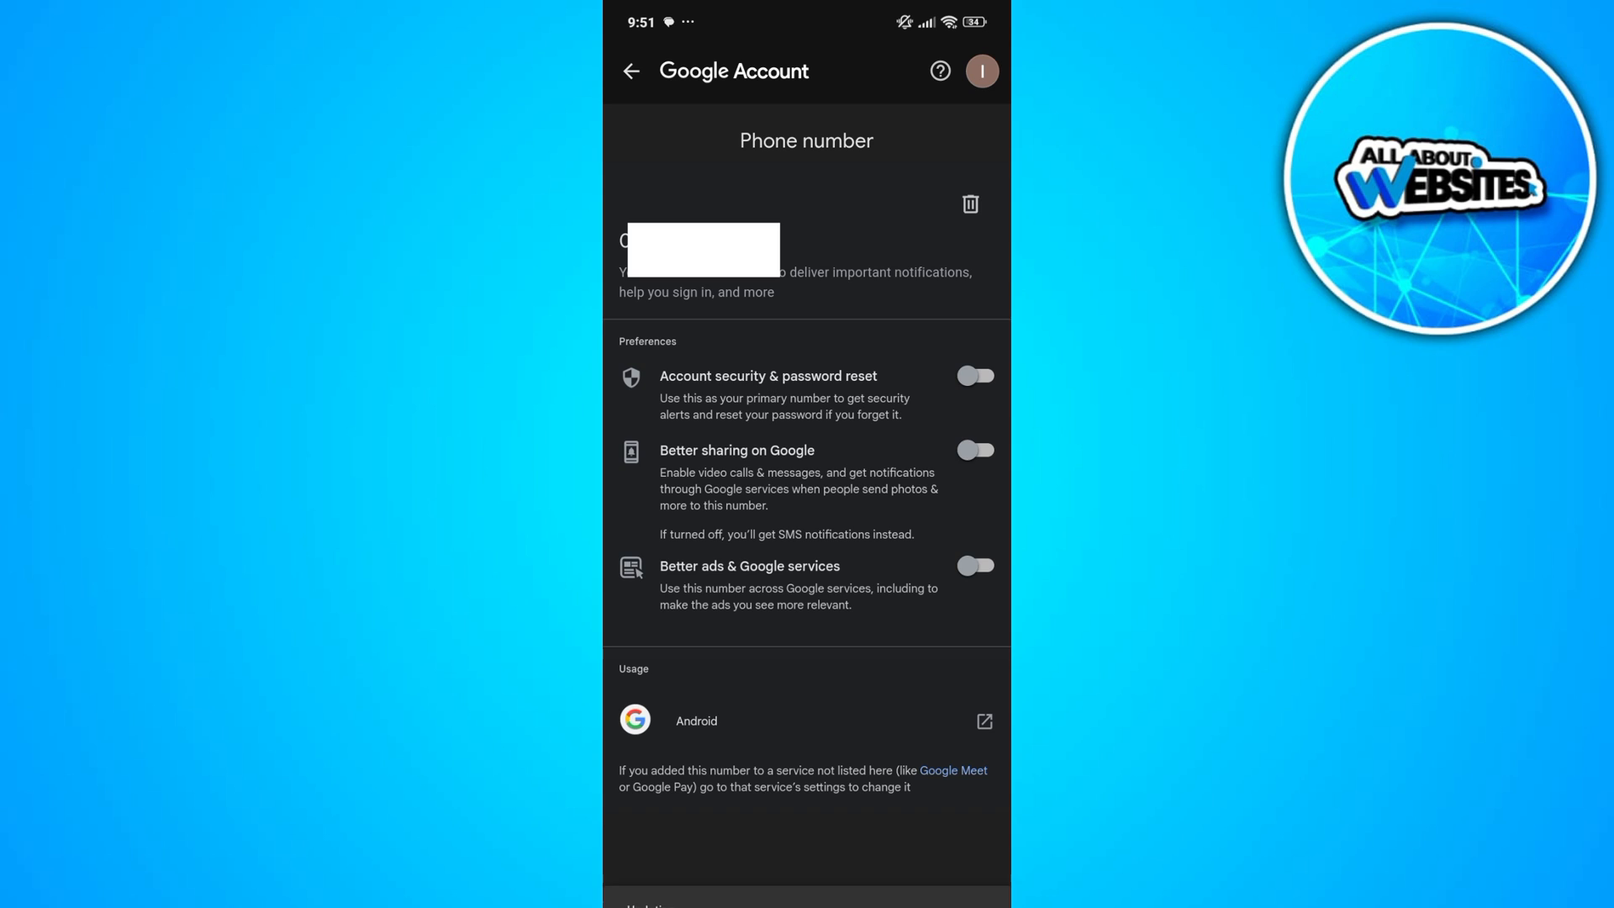
{"action": "left_click", "coordinate": [968, 203]}
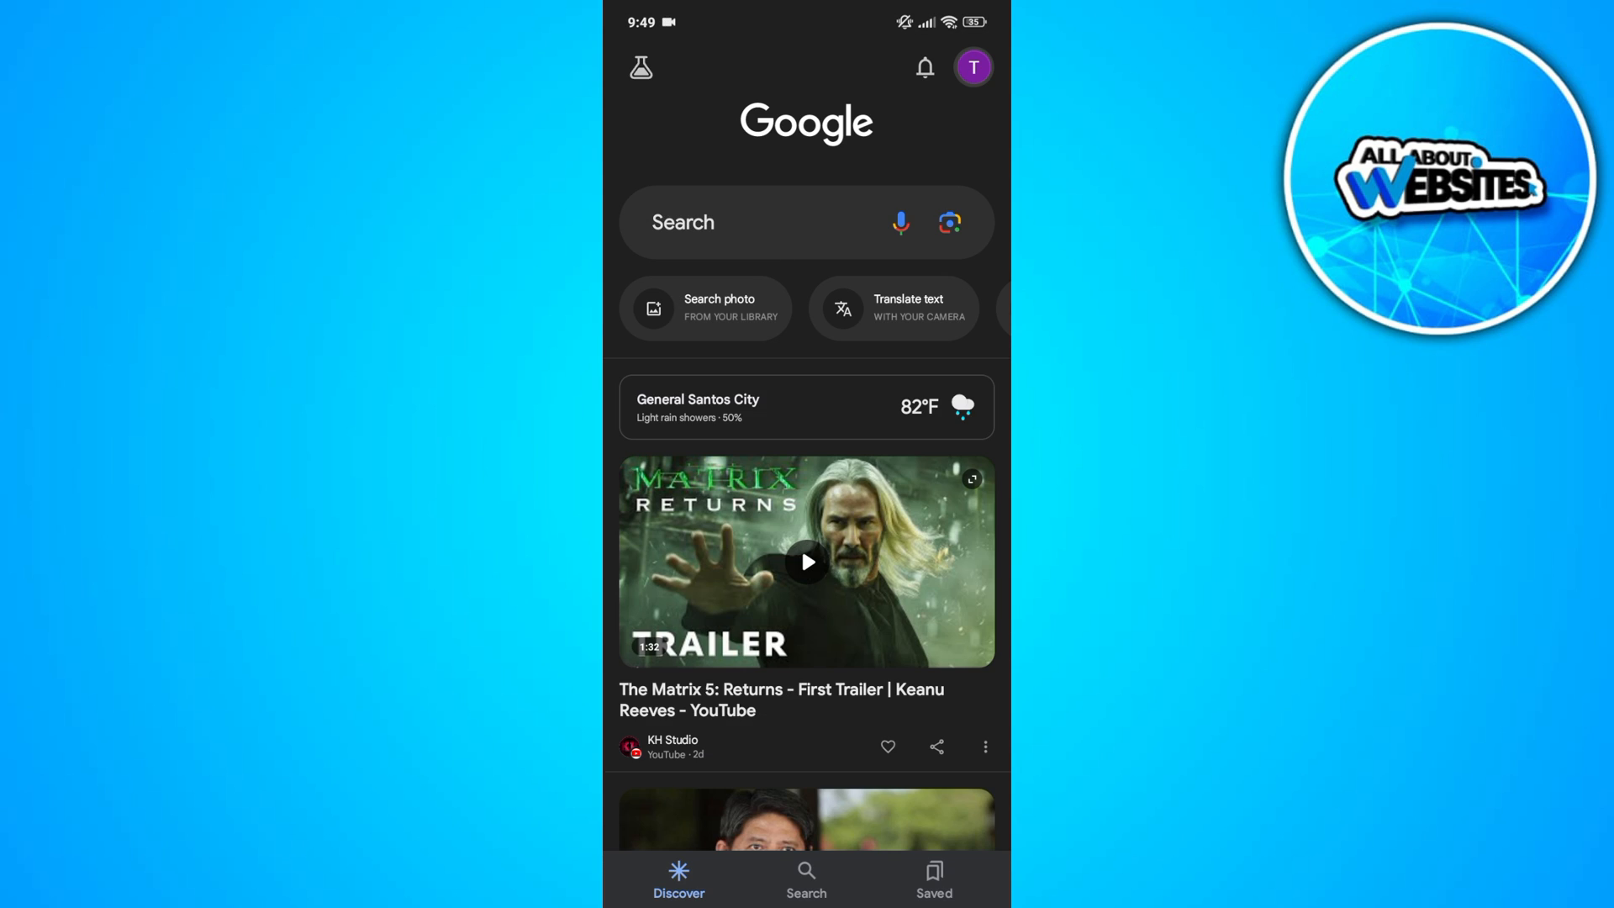
Step: Open Manage your Google Account for the second account from the avatar menu
{"action": "left_click", "coordinate": [971, 68]}
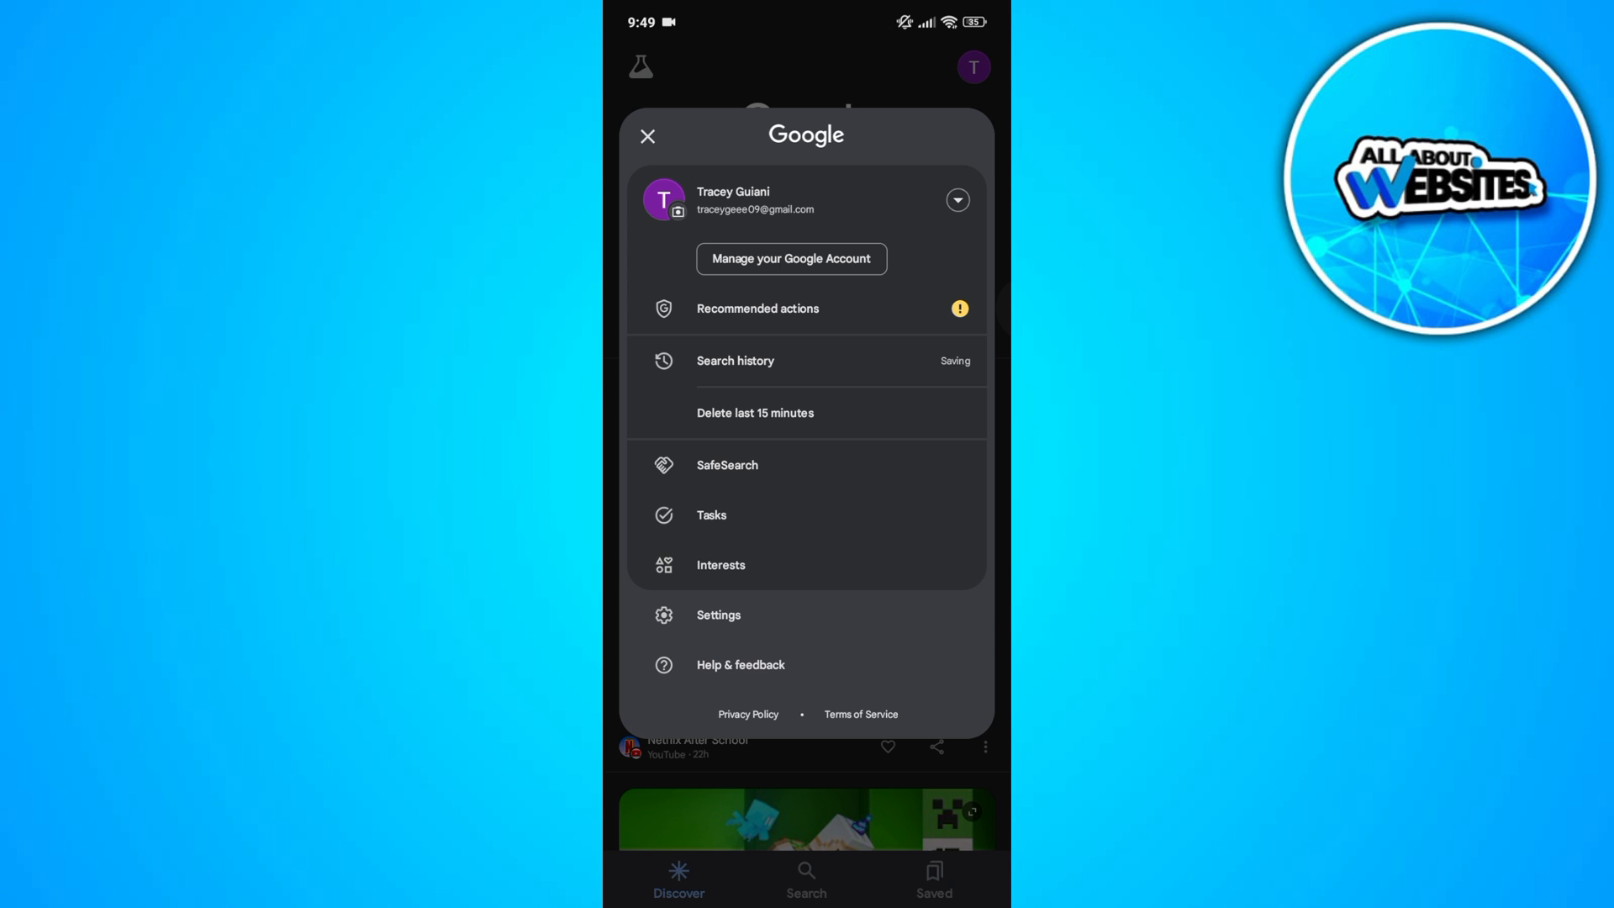
{"action": "left_click", "coordinate": [646, 134]}
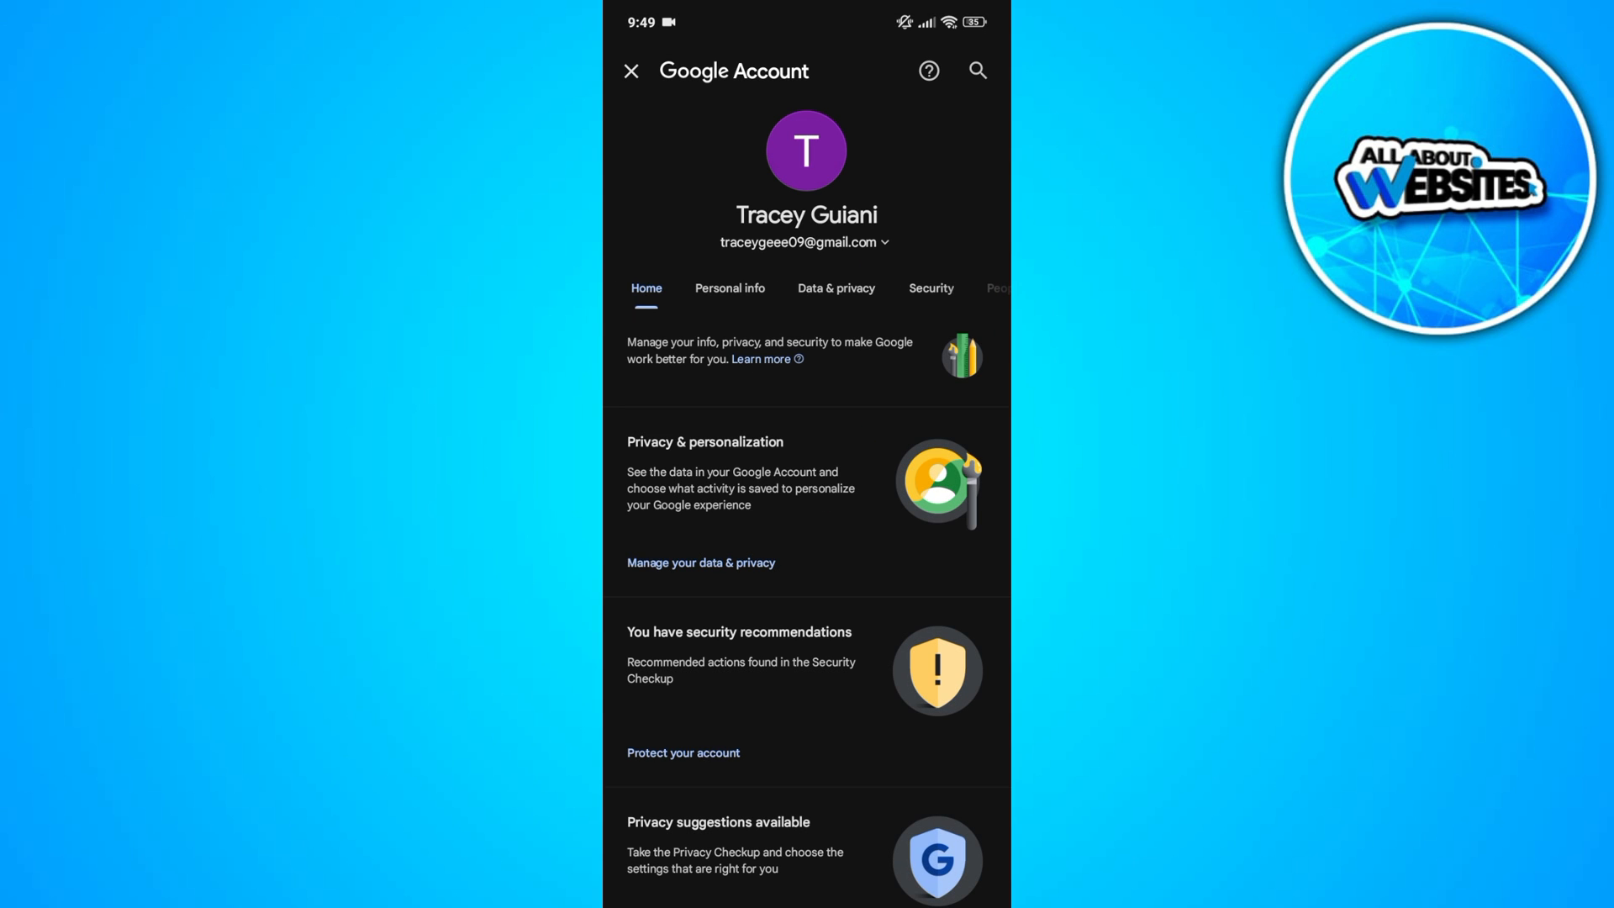
Step: Go to Personal info and scroll down to the Contact info phone entry
{"action": "left_click", "coordinate": [729, 288]}
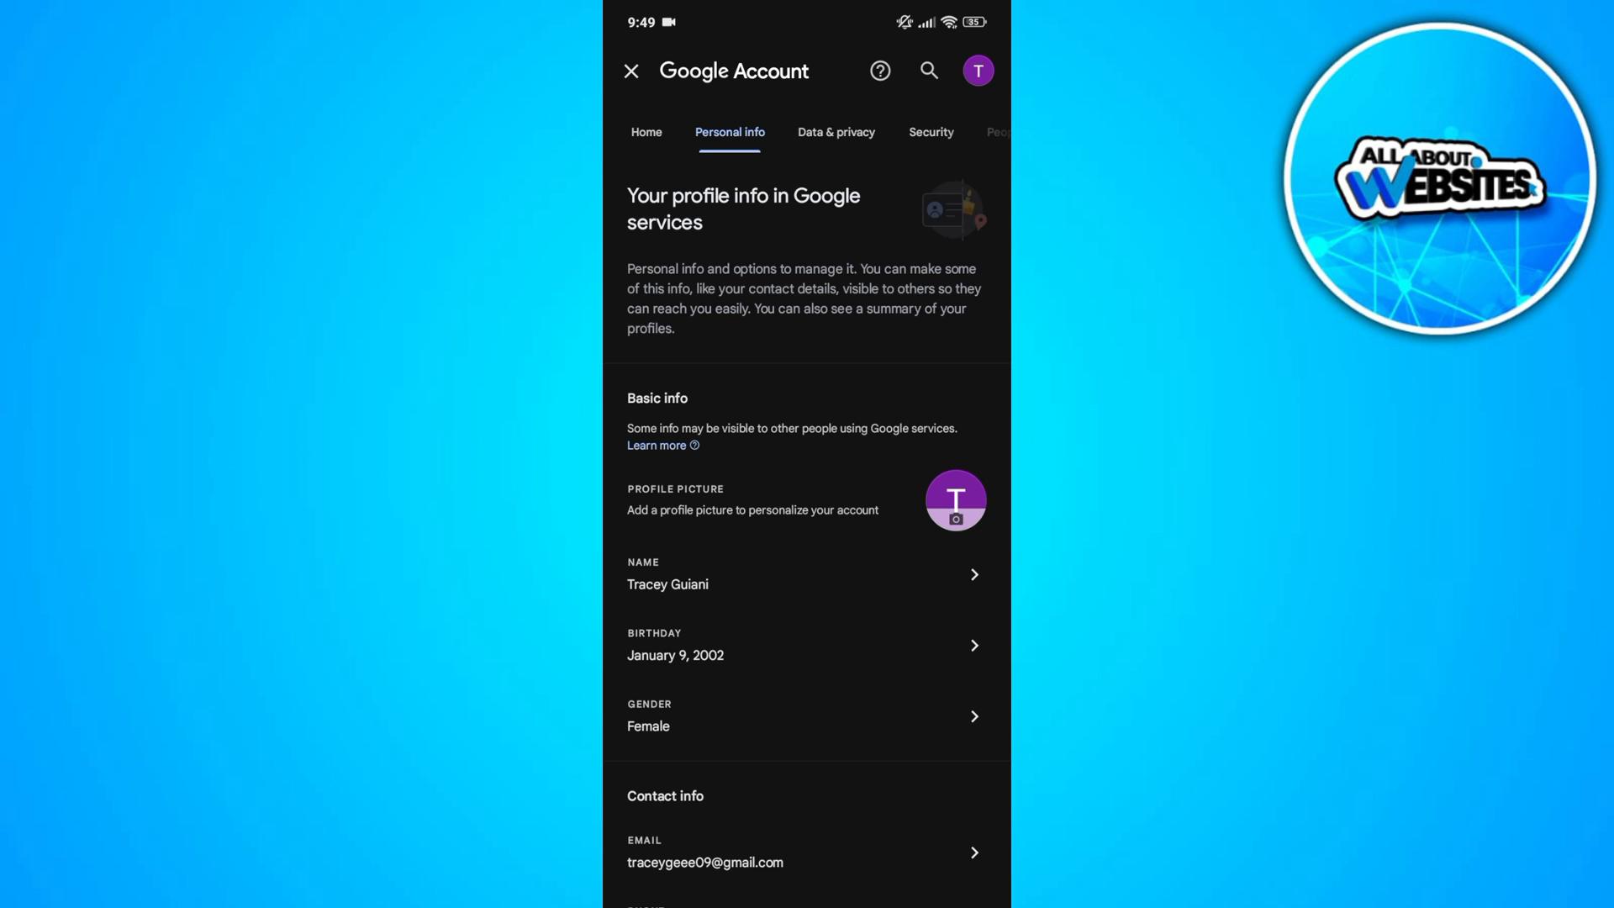
{"action": "scroll", "scroll_direction": "down", "scroll_amount": 3}
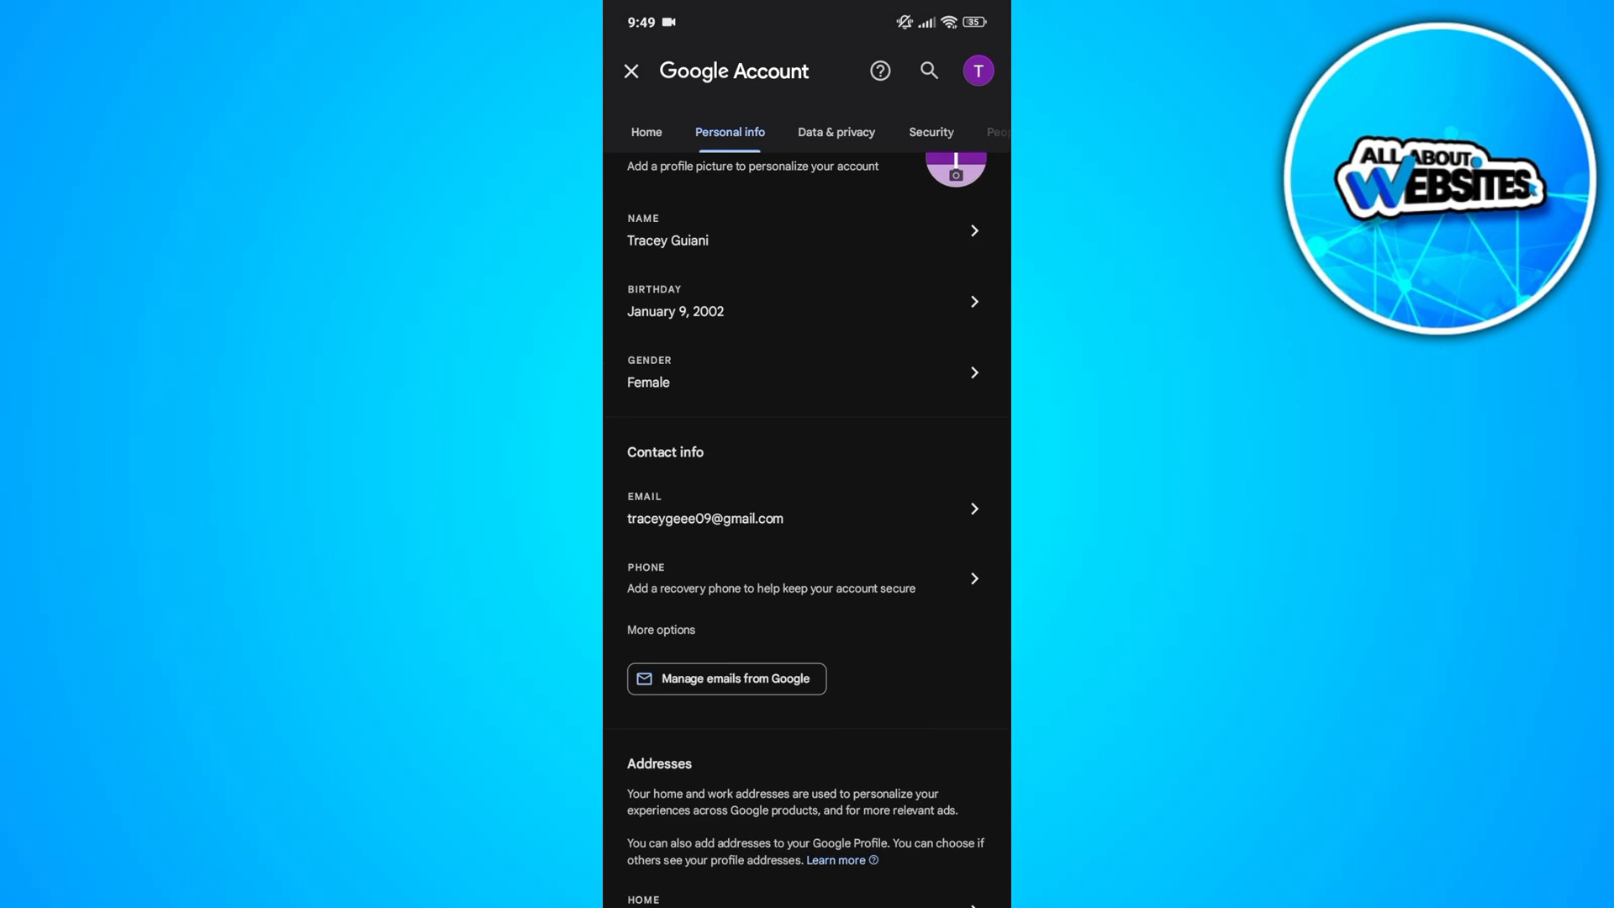
{"action": "scroll", "scroll_direction": "down", "scroll_amount": 3}
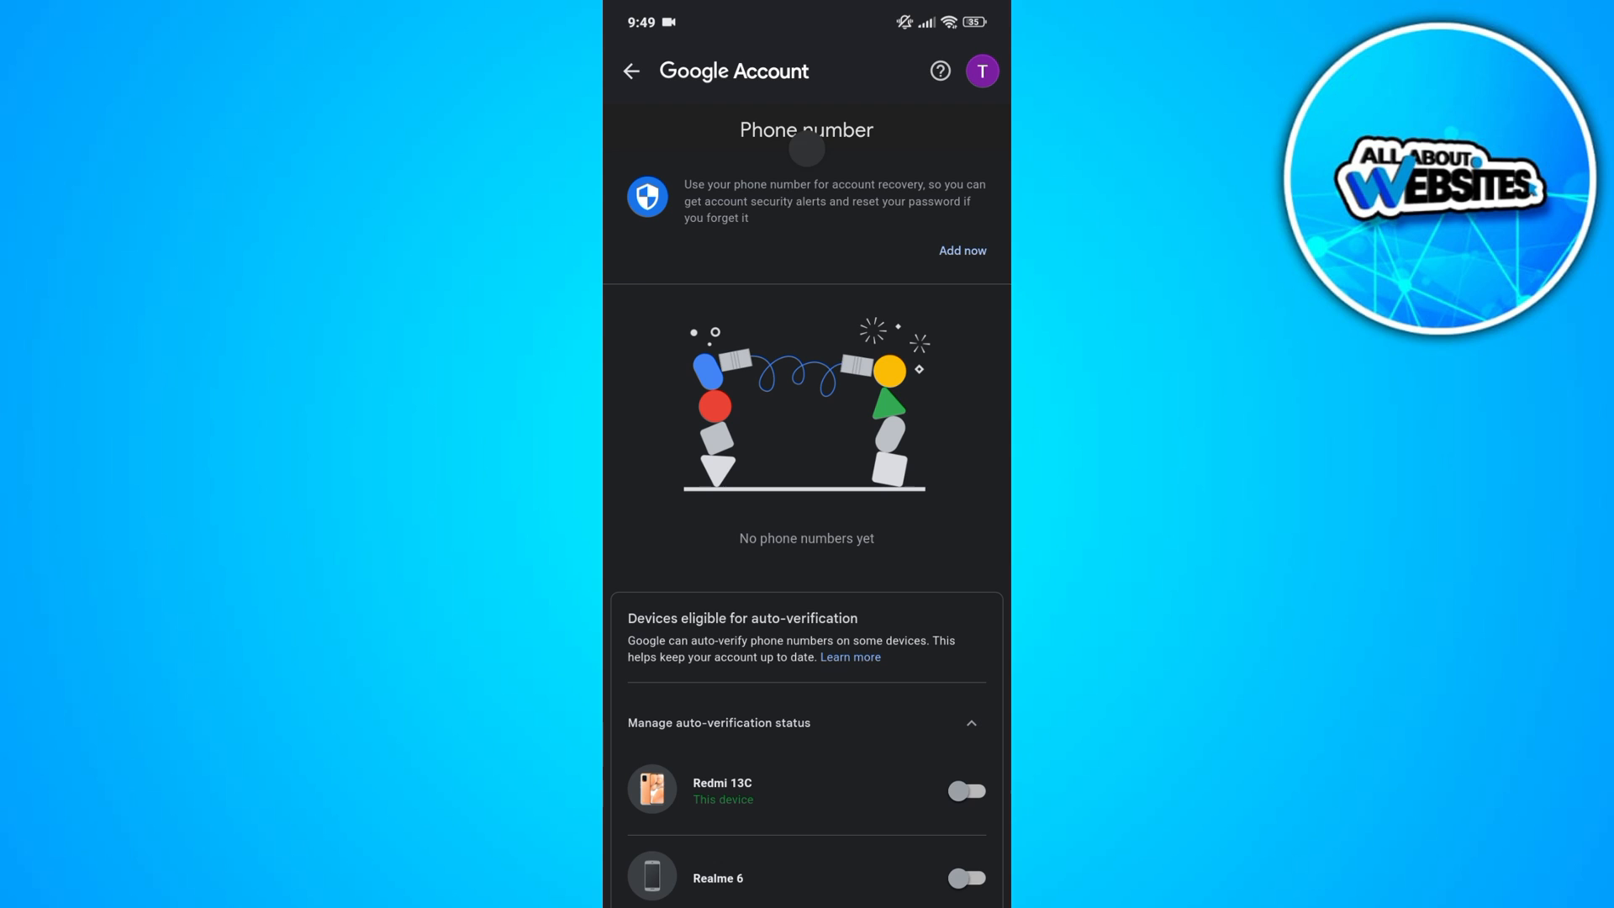
Step: Add a new phone number and request an SMS verification code
{"action": "left_click", "coordinate": [961, 250]}
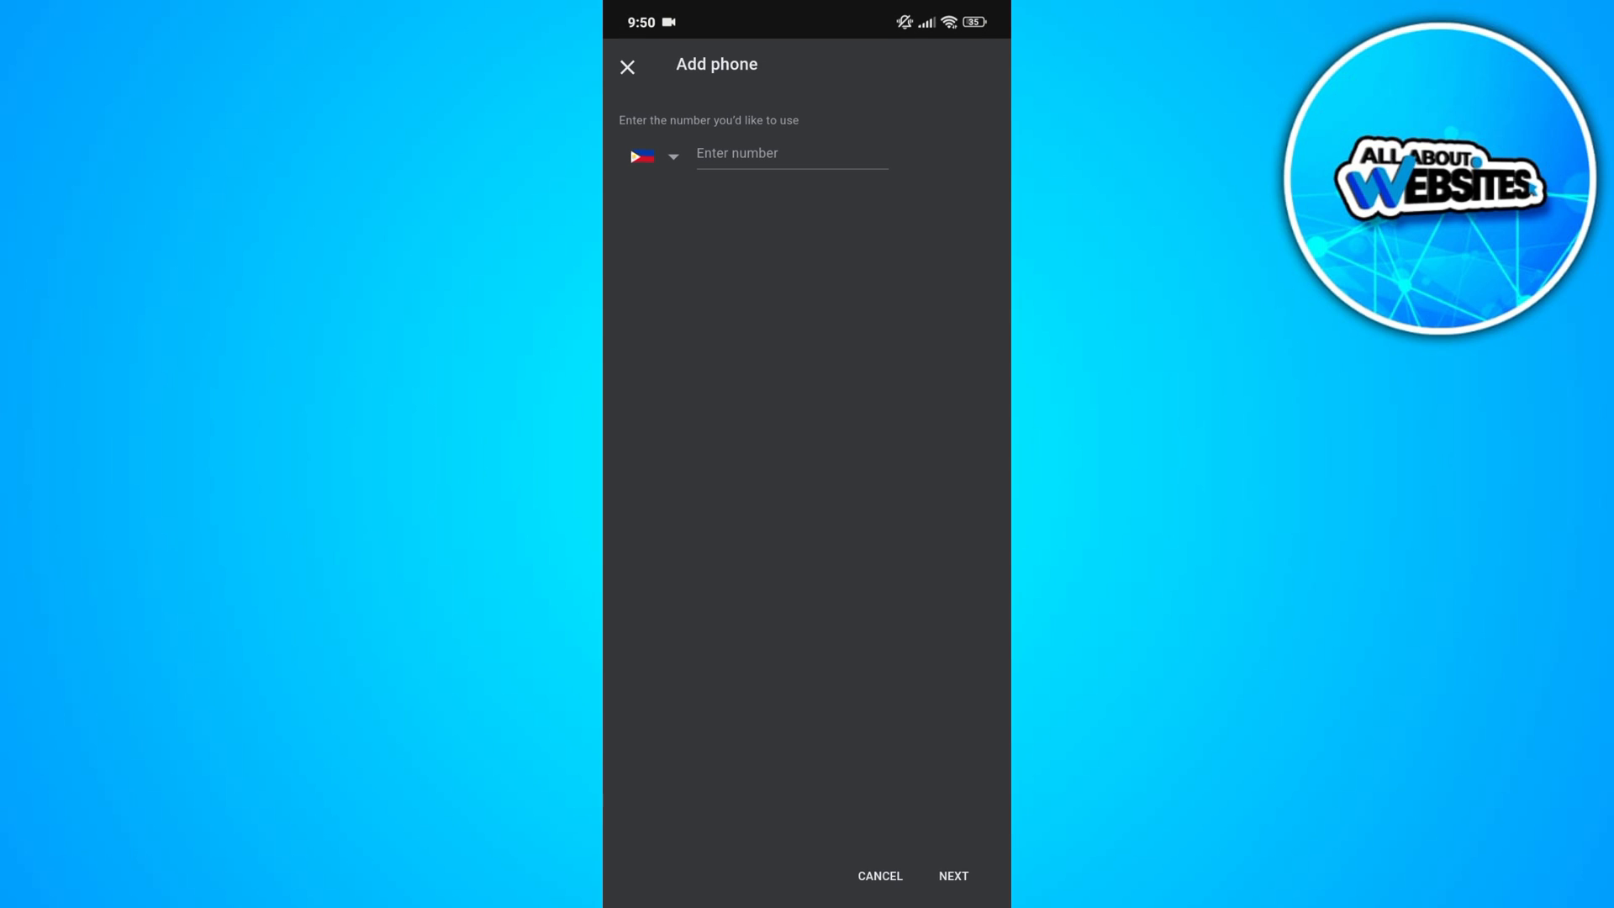
{"action": "left_click", "coordinate": [790, 152]}
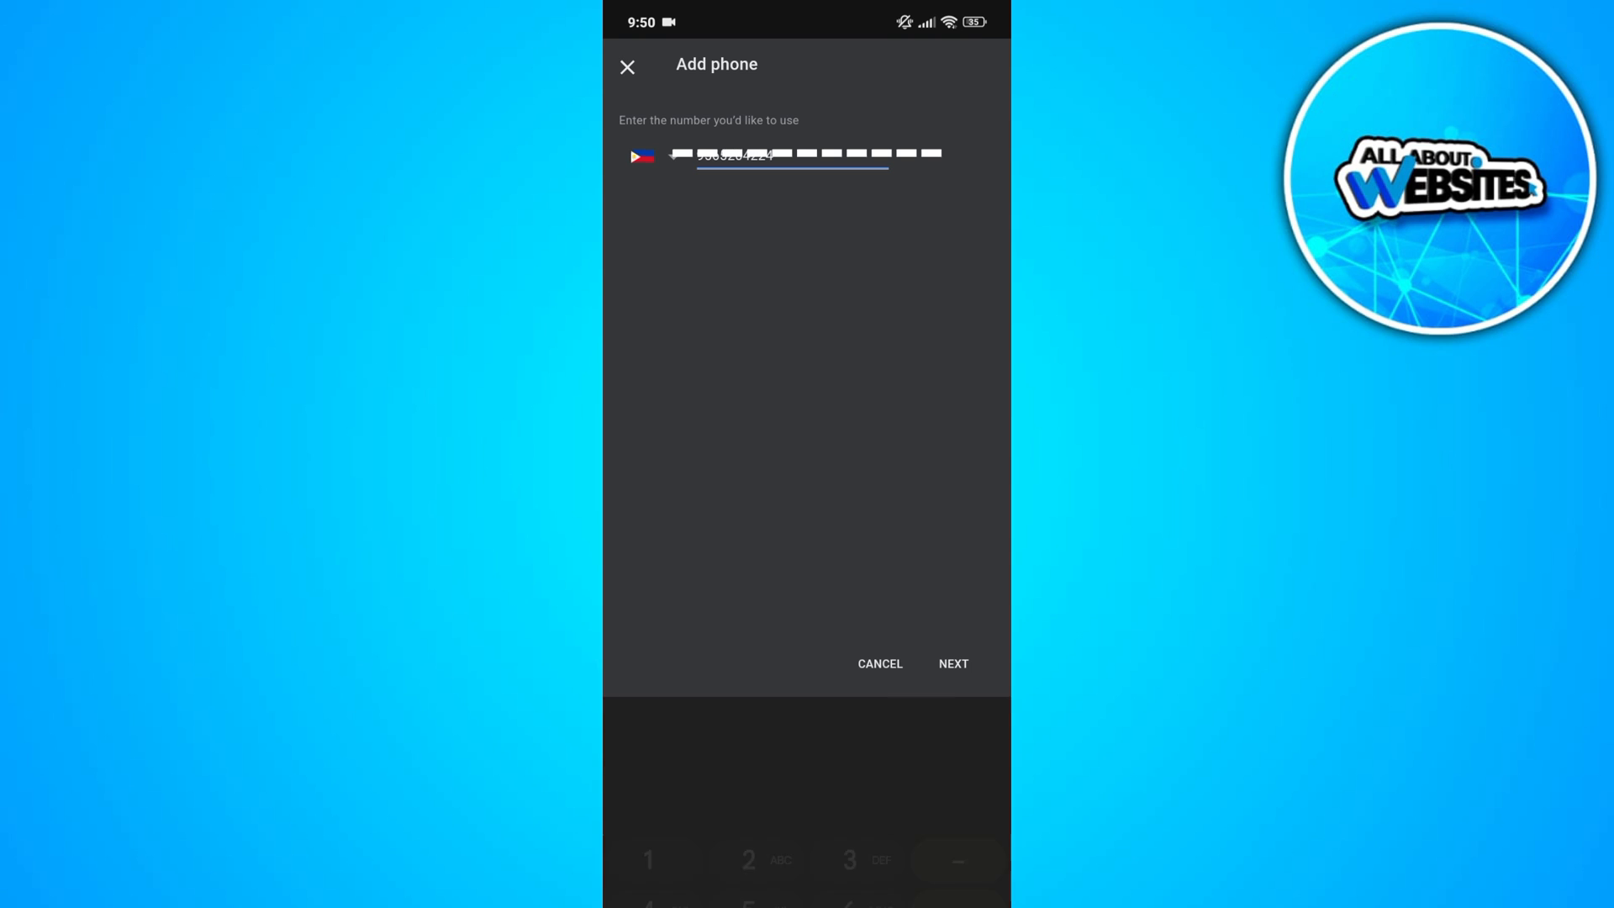
{"action": "left_click", "coordinate": [952, 664]}
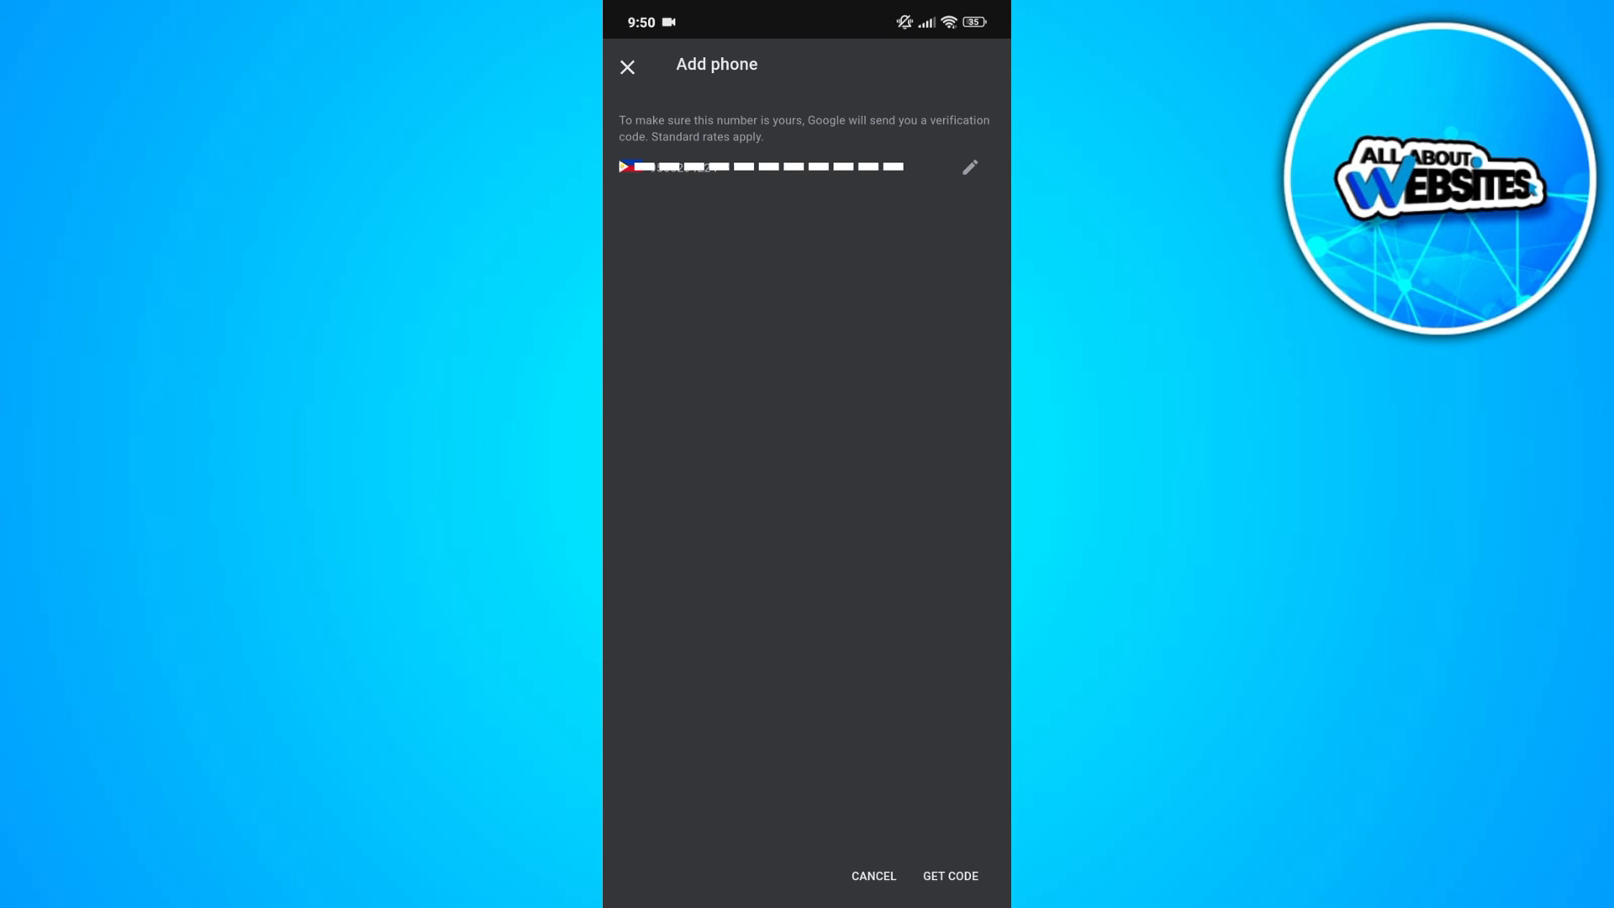
{"action": "left_click", "coordinate": [948, 876]}
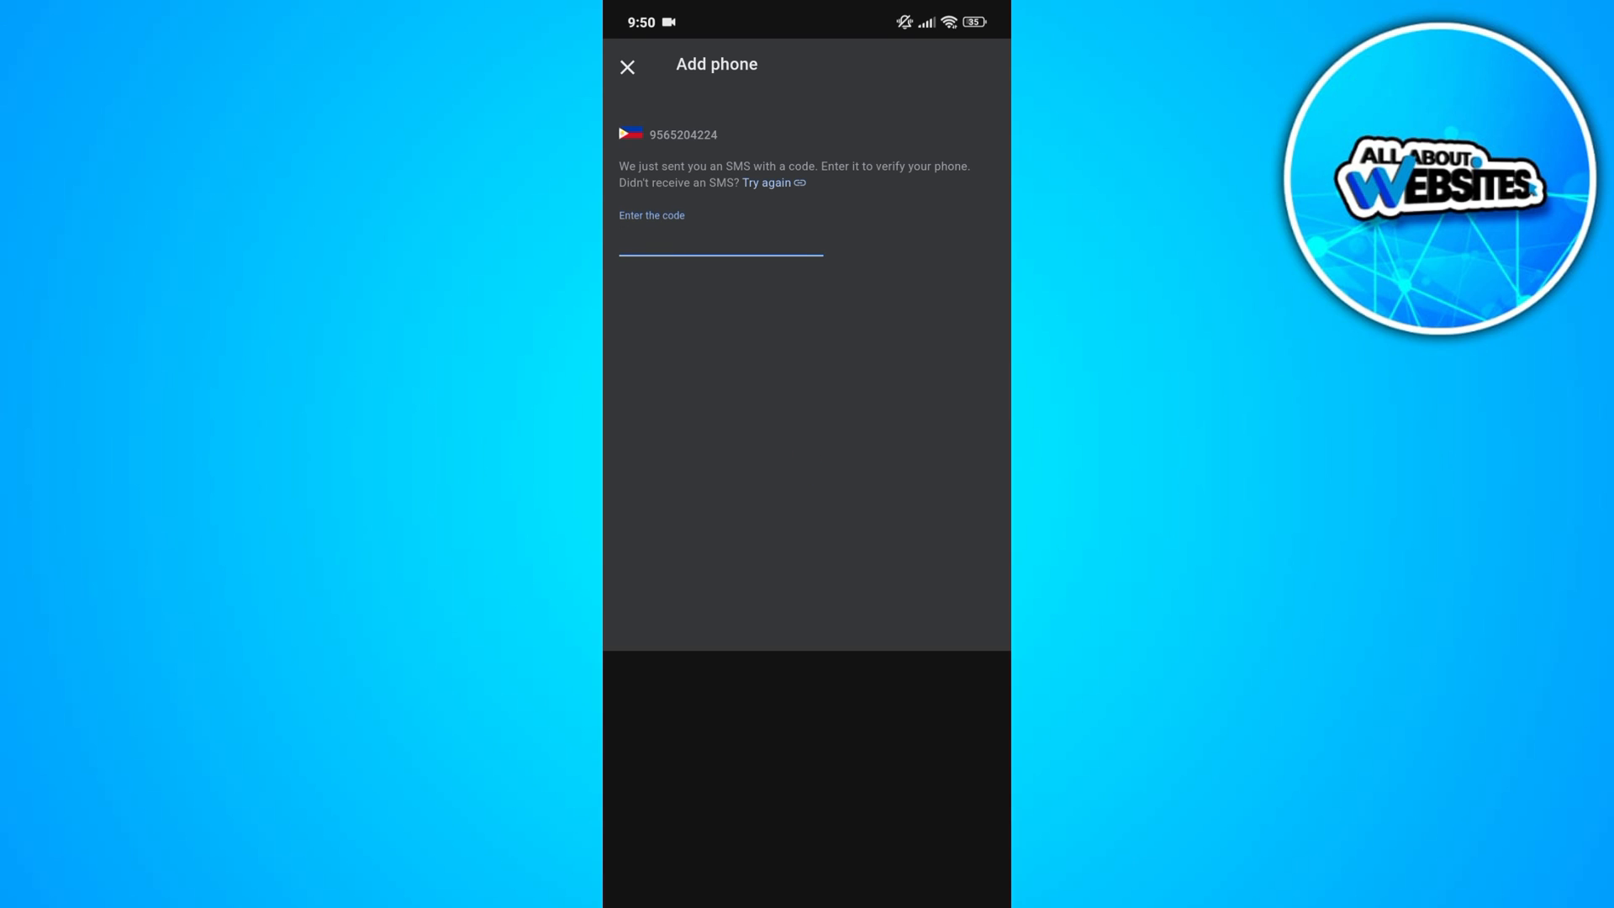
Step: Enter the SMS verification code and verify the new phone number
{"action": "left_click", "coordinate": [720, 245]}
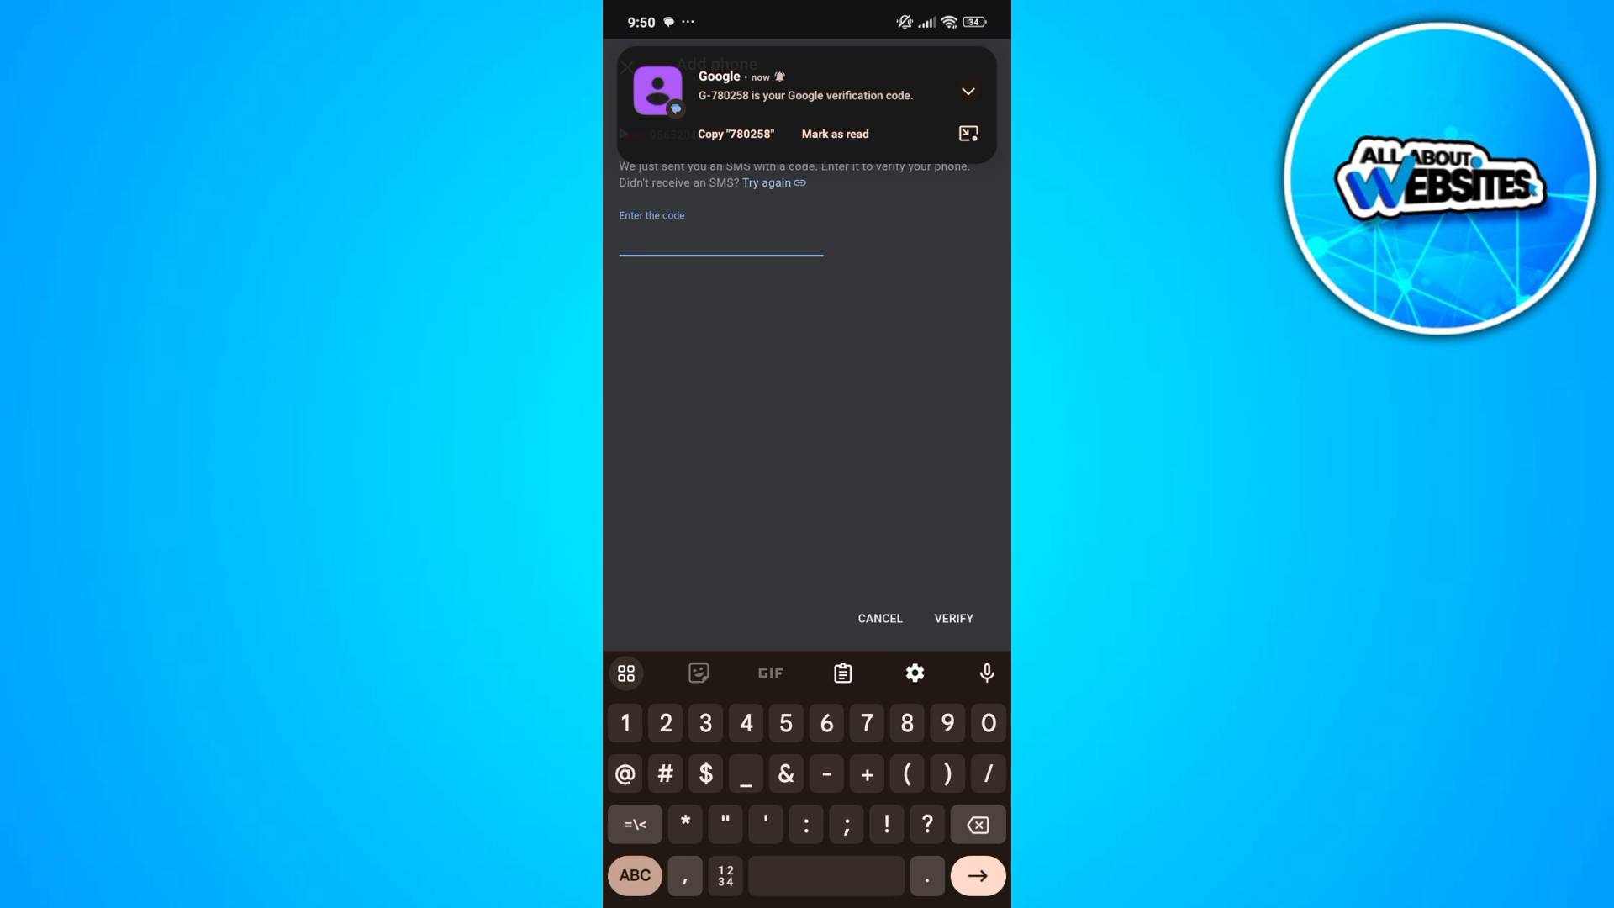
{"action": "type", "text": "780"}
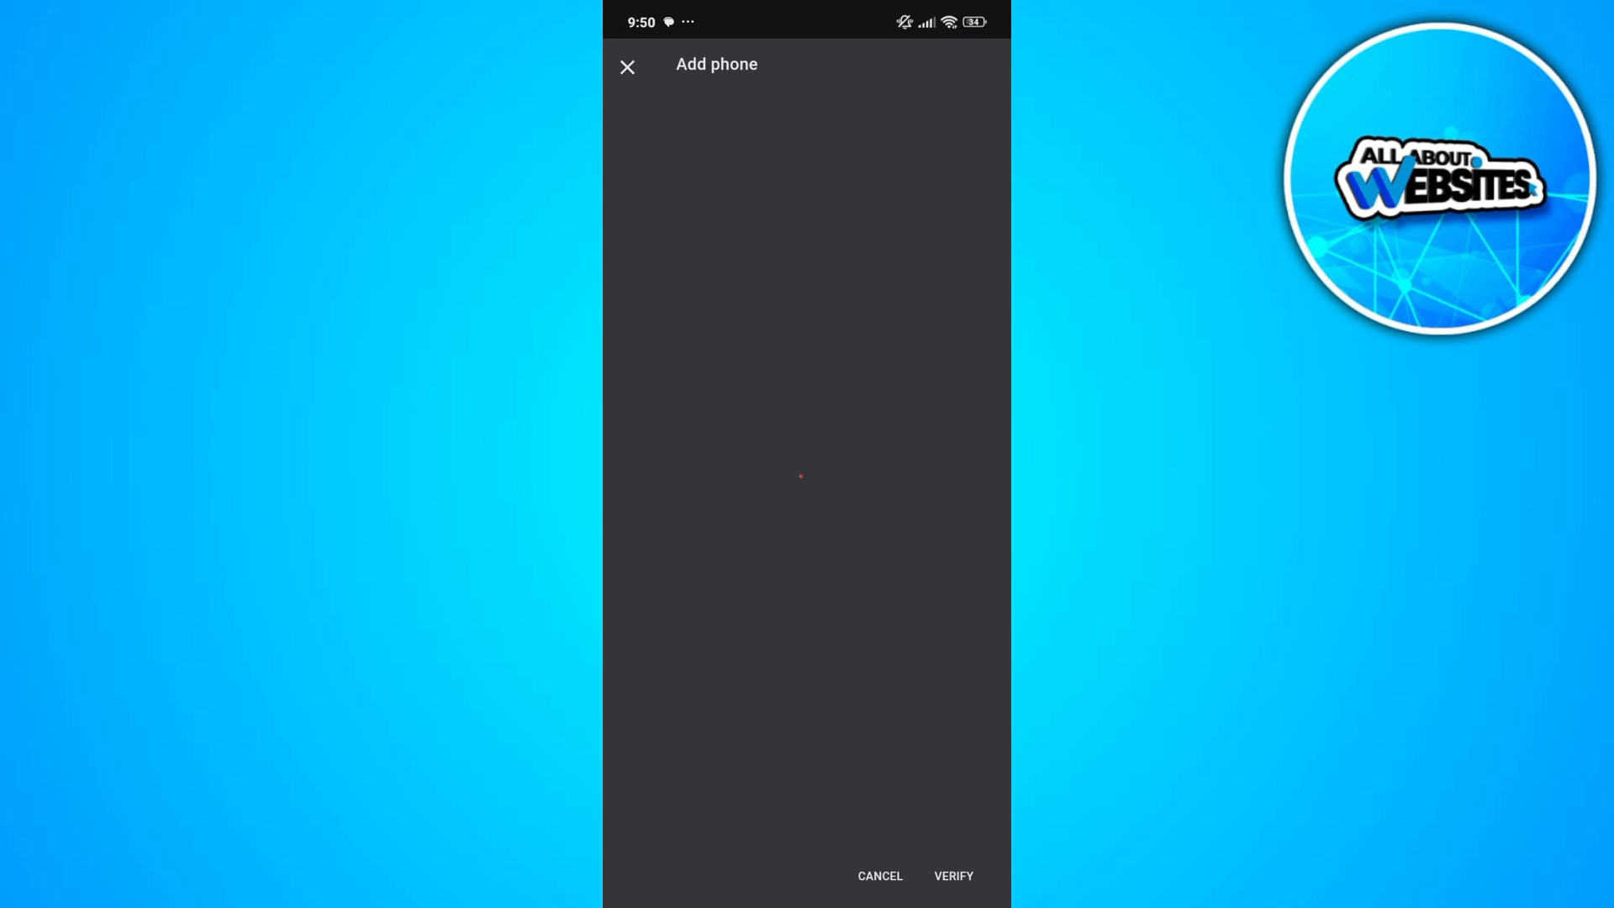
{"action": "left_click", "coordinate": [950, 876]}
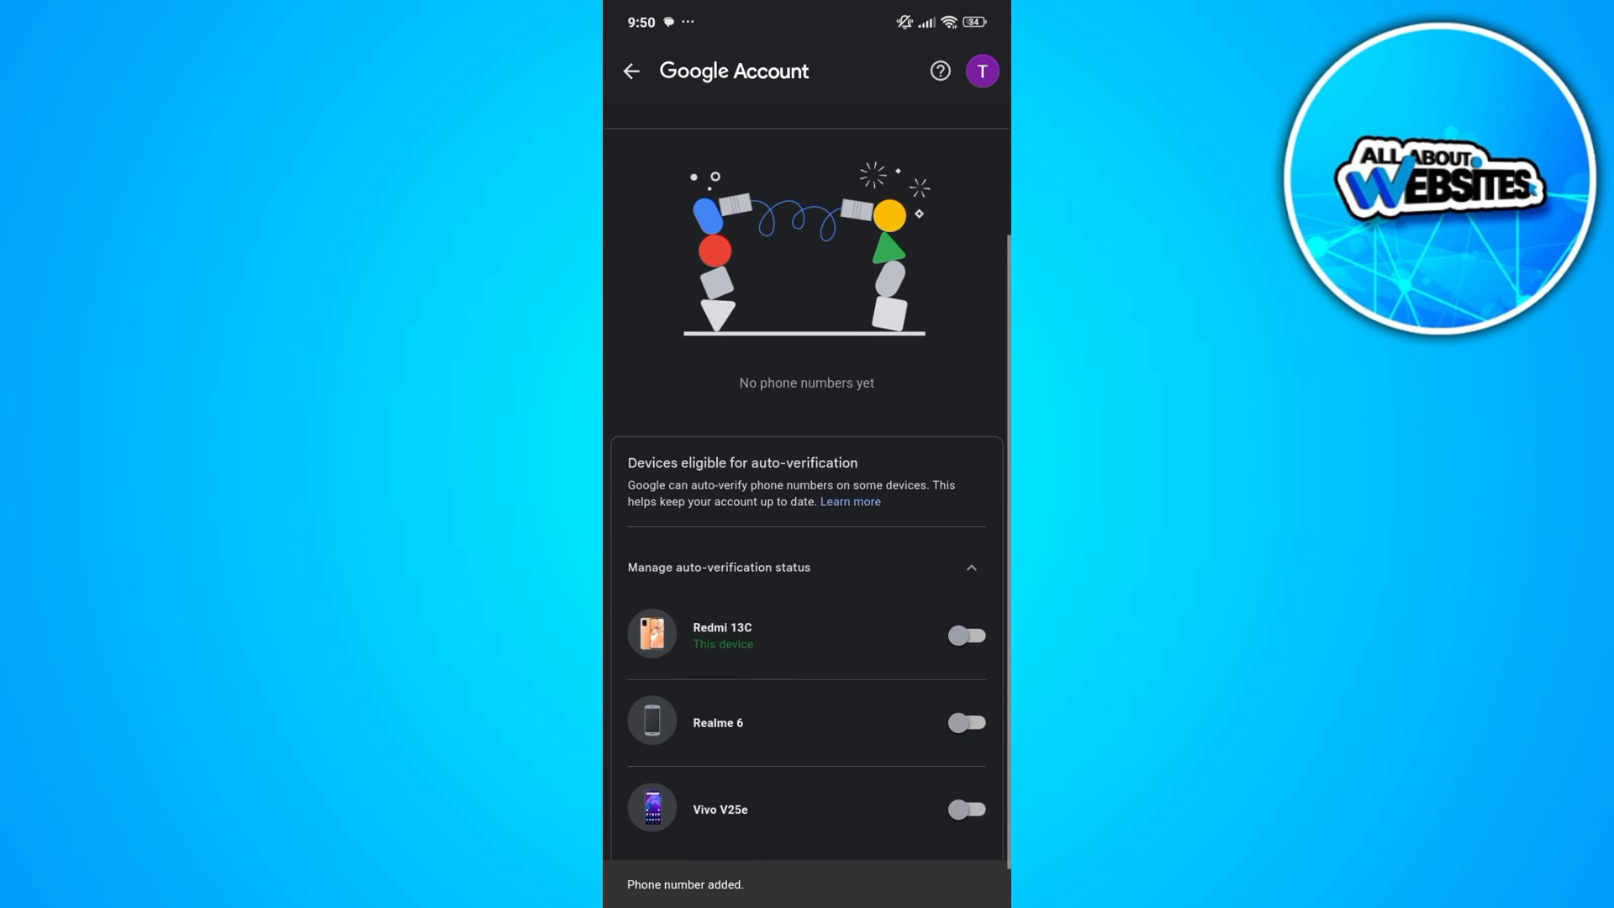